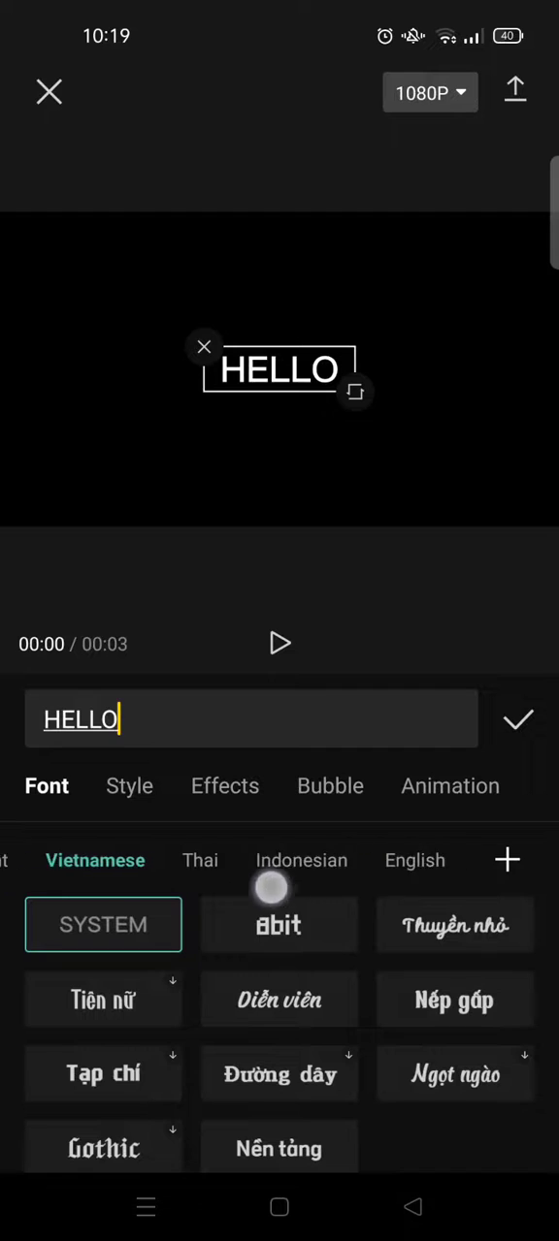
Set HELLO in the Rubik font from the English list and confirm it onto the timeline
click(415, 861)
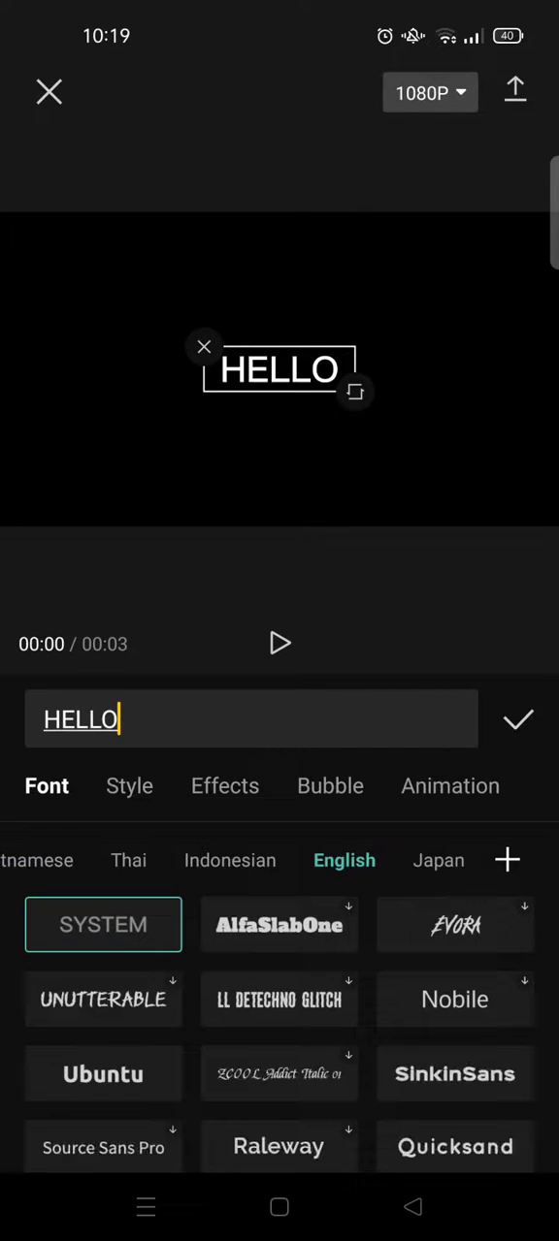
scroll(down, 3)
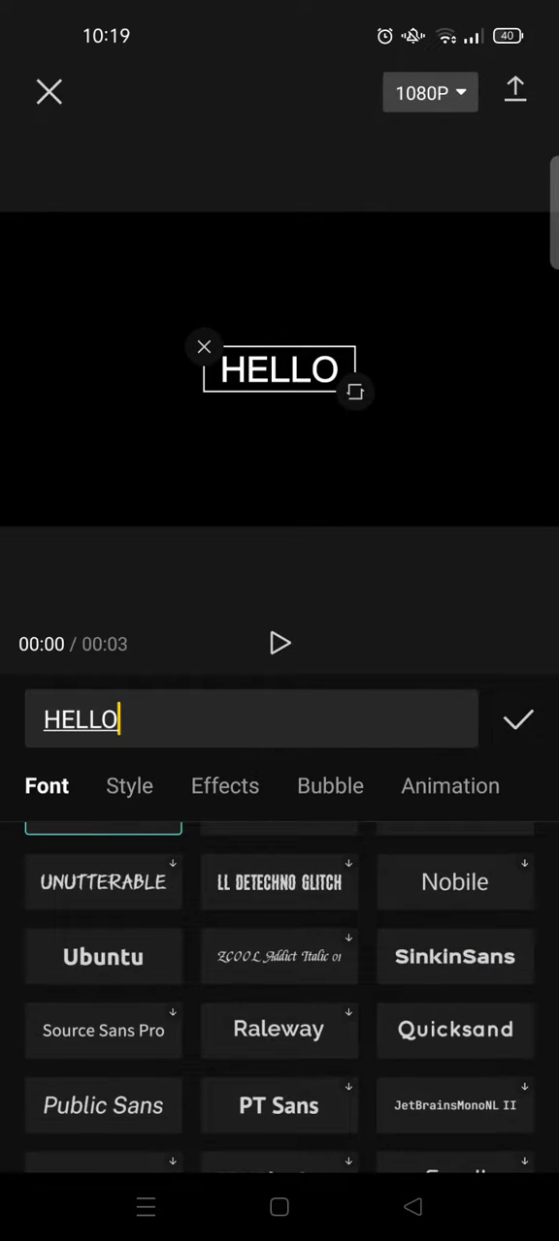
scroll(down, 3)
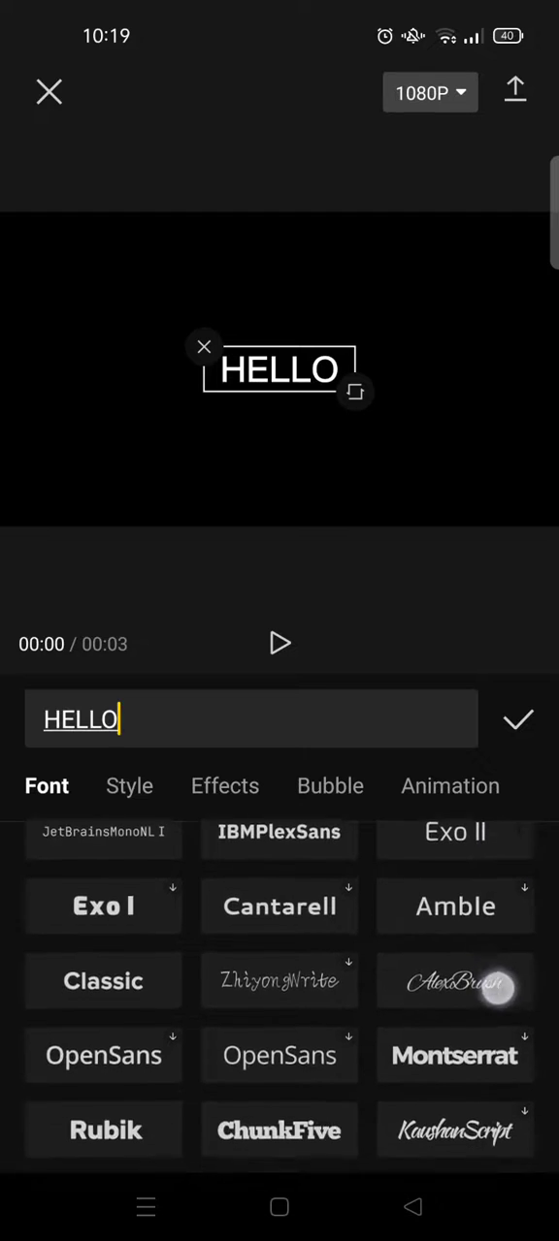
scroll(down, 3)
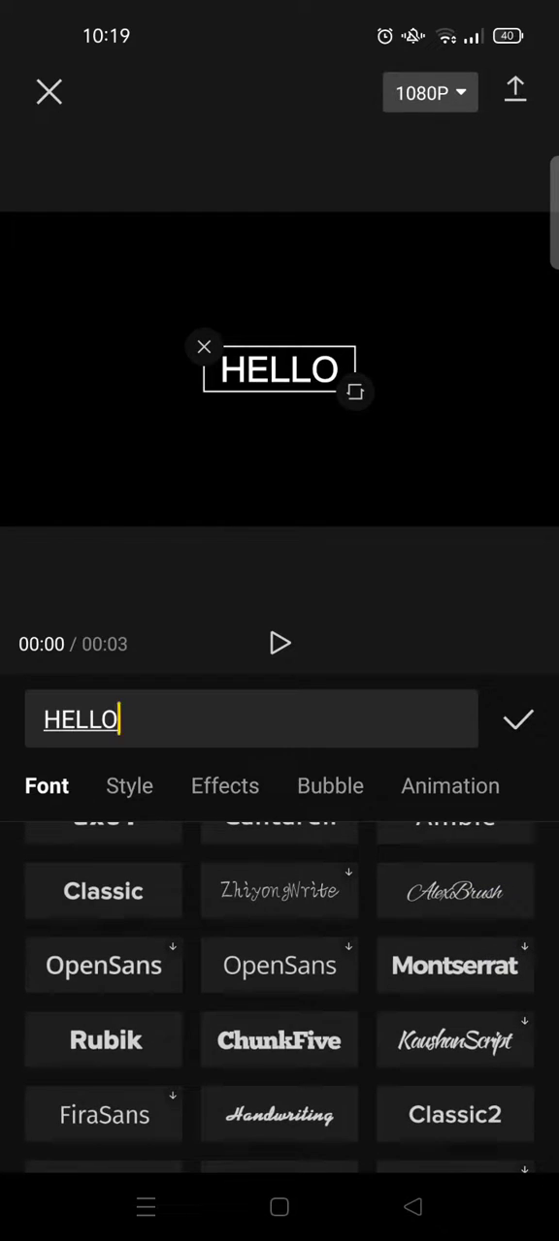
click(103, 1040)
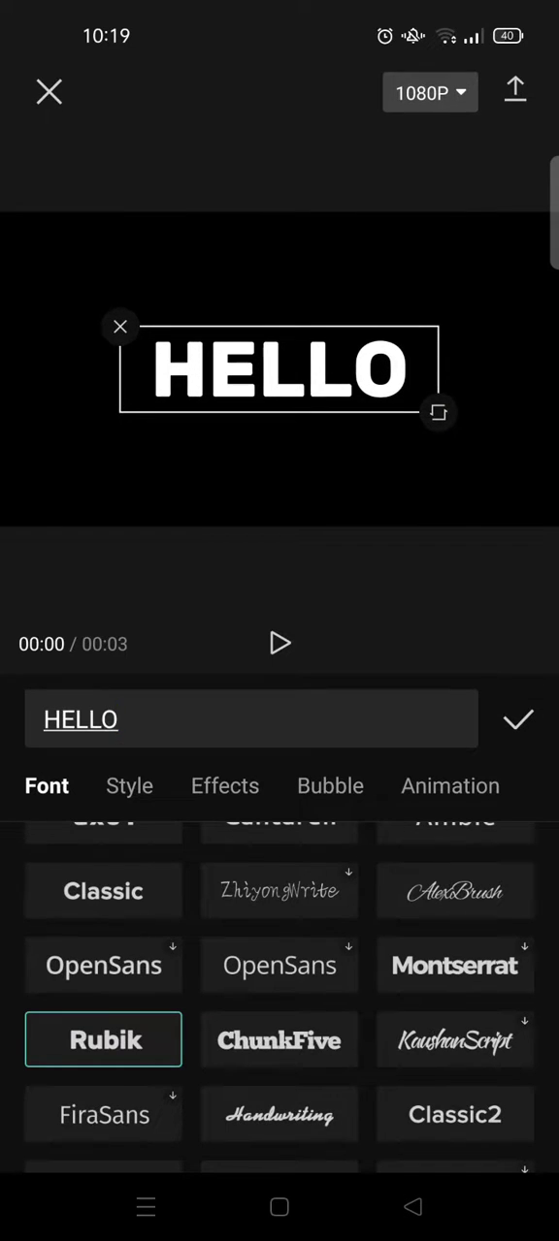
click(516, 720)
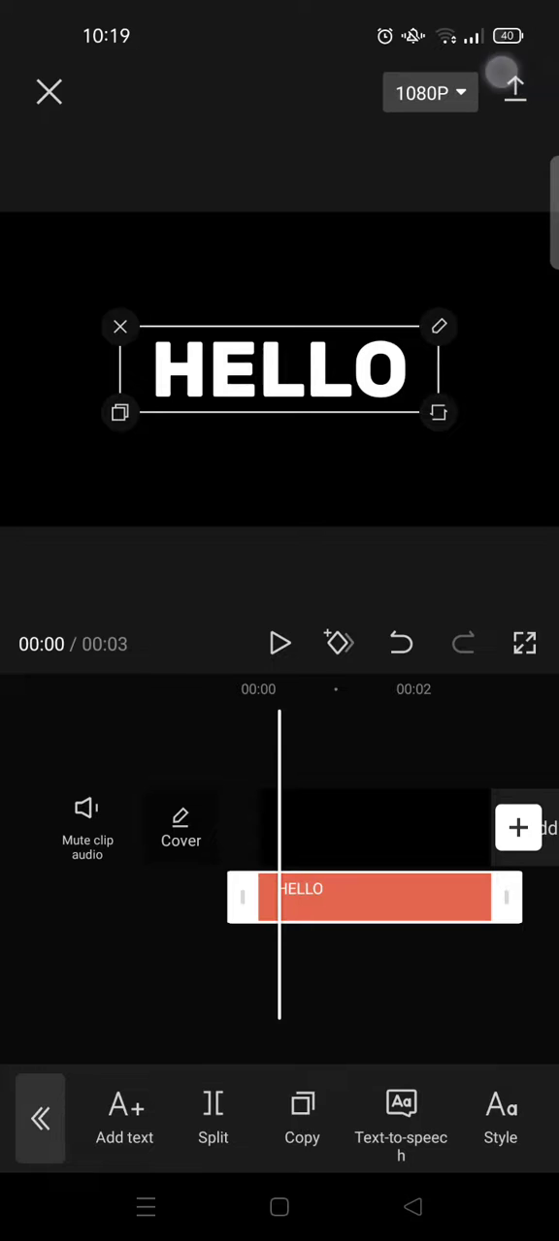
Export the HELLO clip and start a new project with the exported video added
click(514, 86)
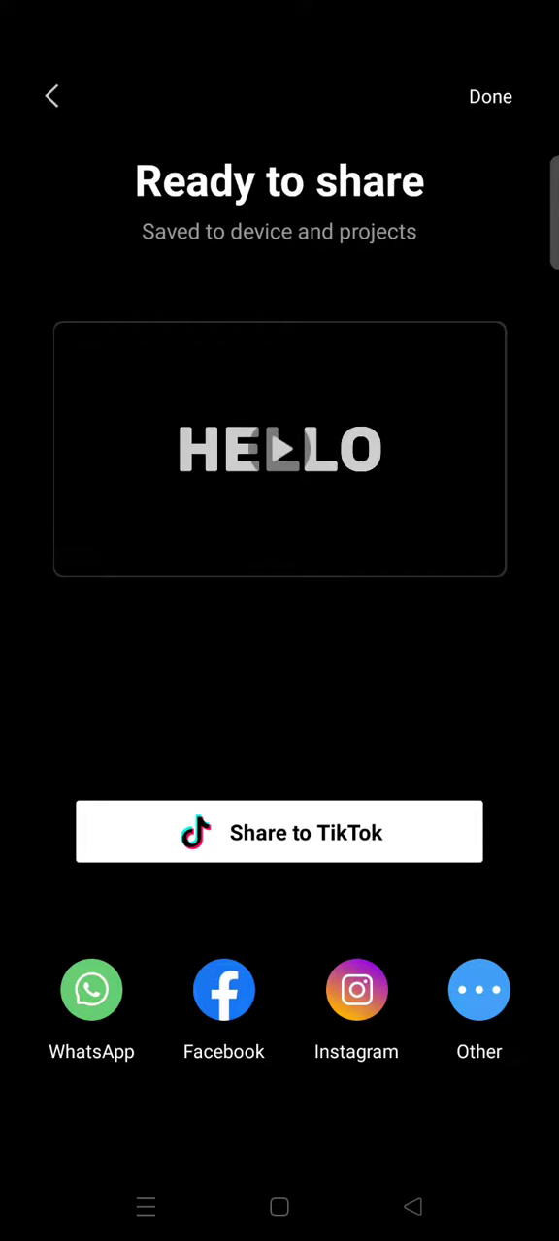
click(489, 97)
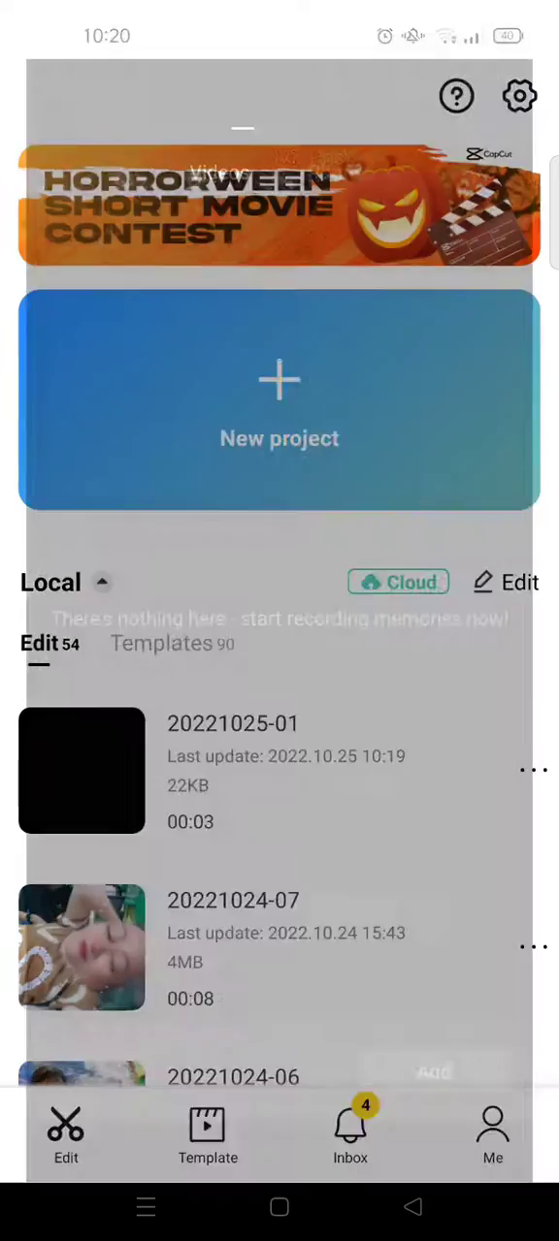
click(280, 399)
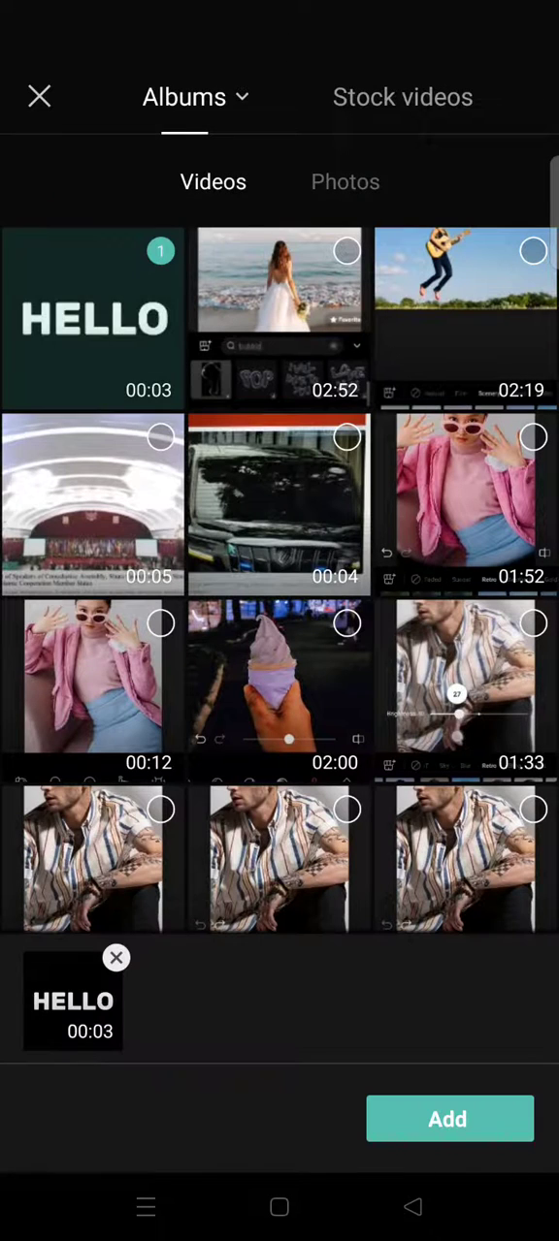
click(448, 1117)
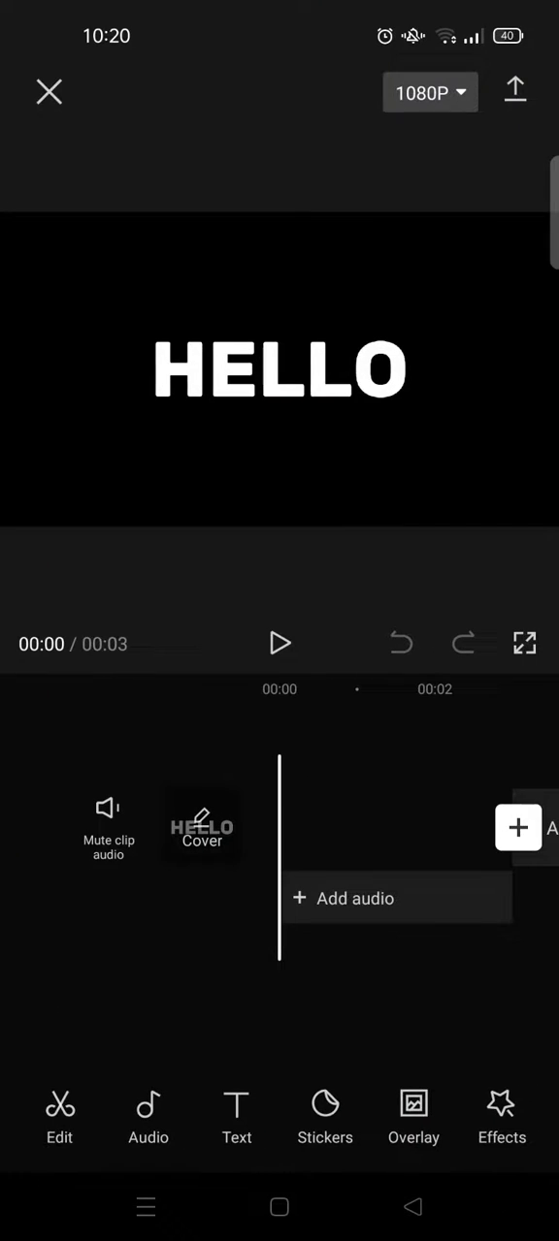
Apply the Edge Glow video effect from the Basic category to the HELLO clip
click(500, 1115)
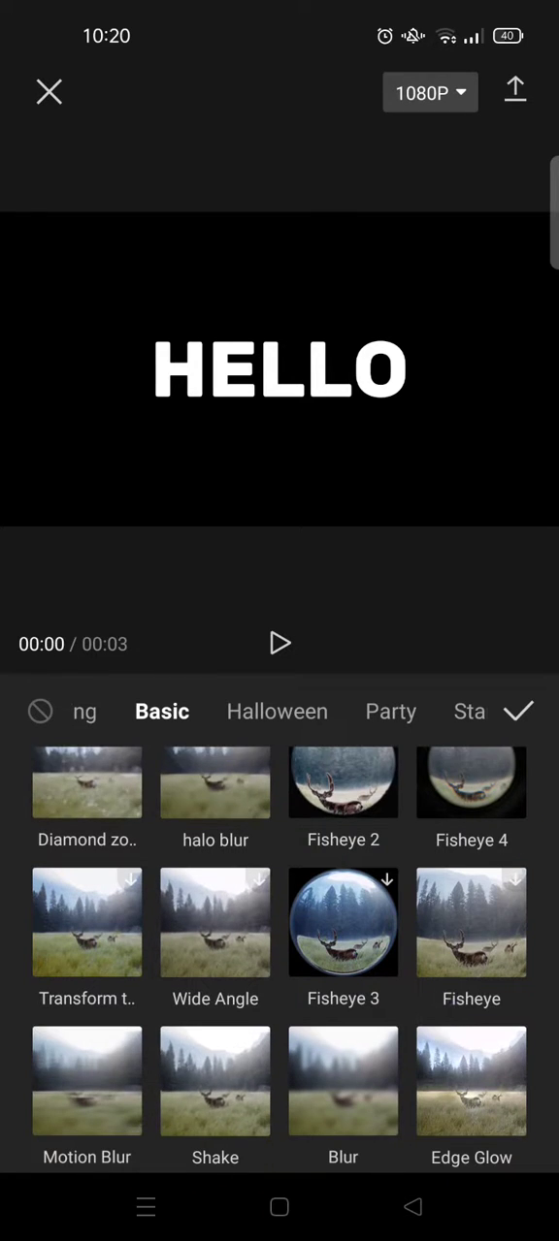
scroll(up, 3)
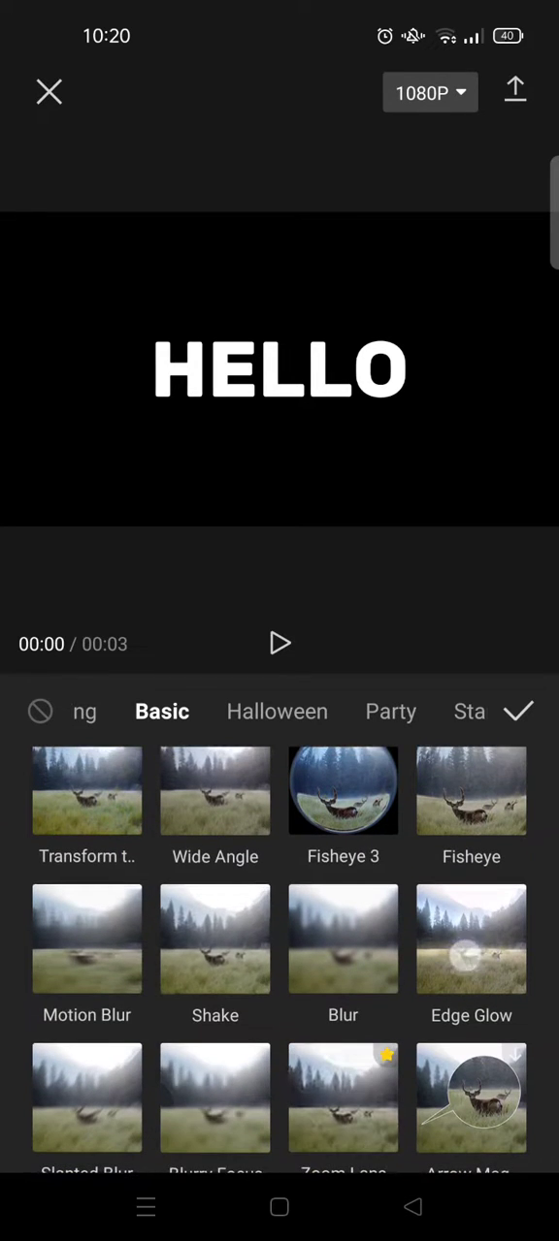
click(469, 939)
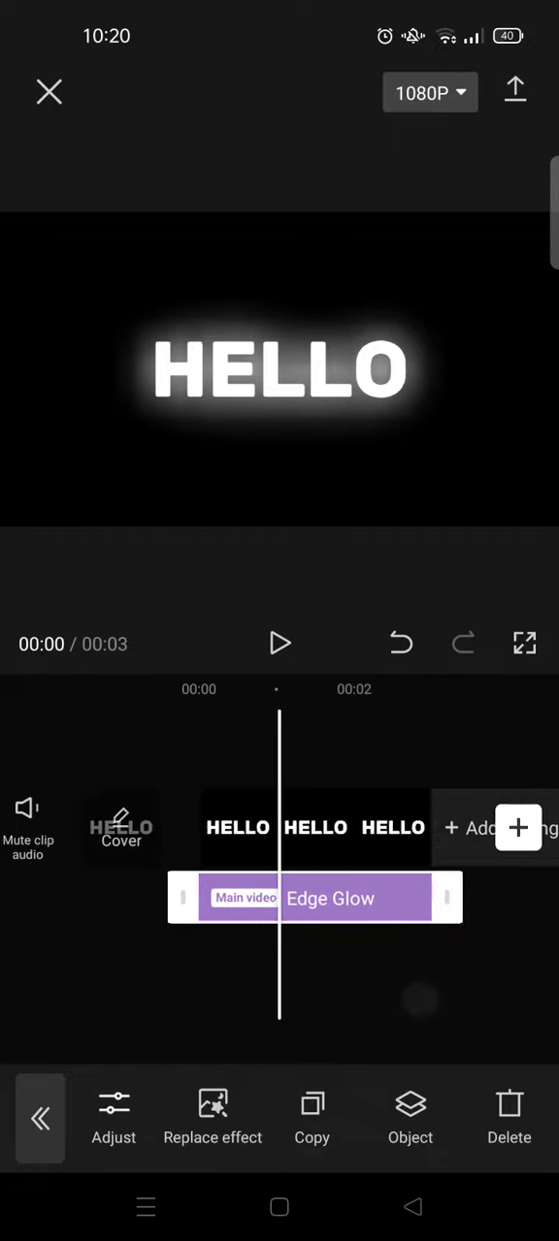
Drag the Edge Glow's Glow slider up from 10 to 30
click(113, 1116)
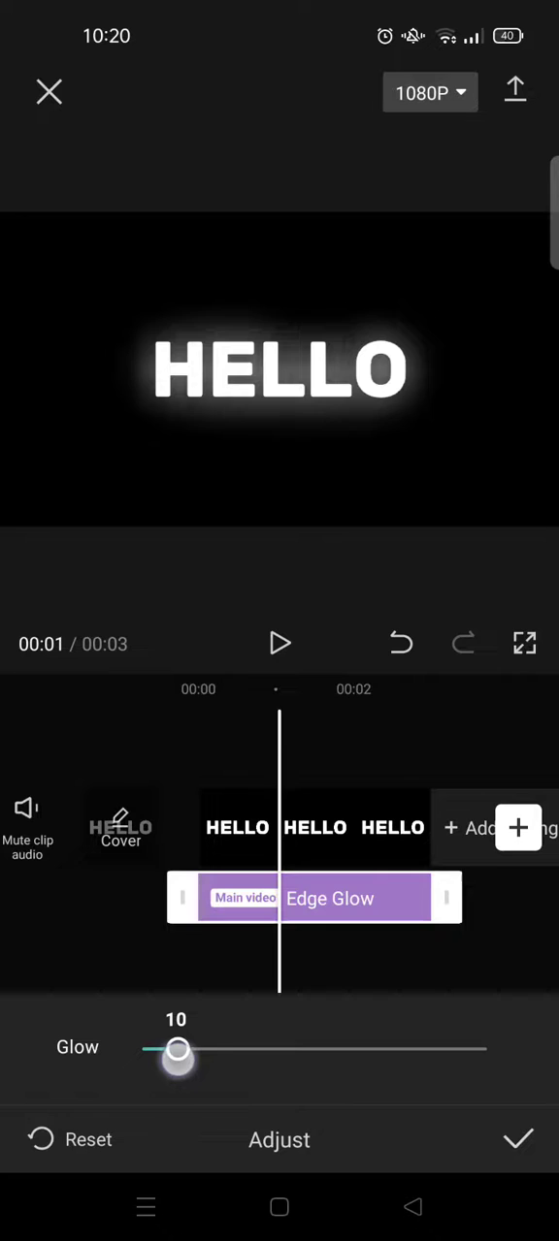
drag(178, 1048, 202, 1047)
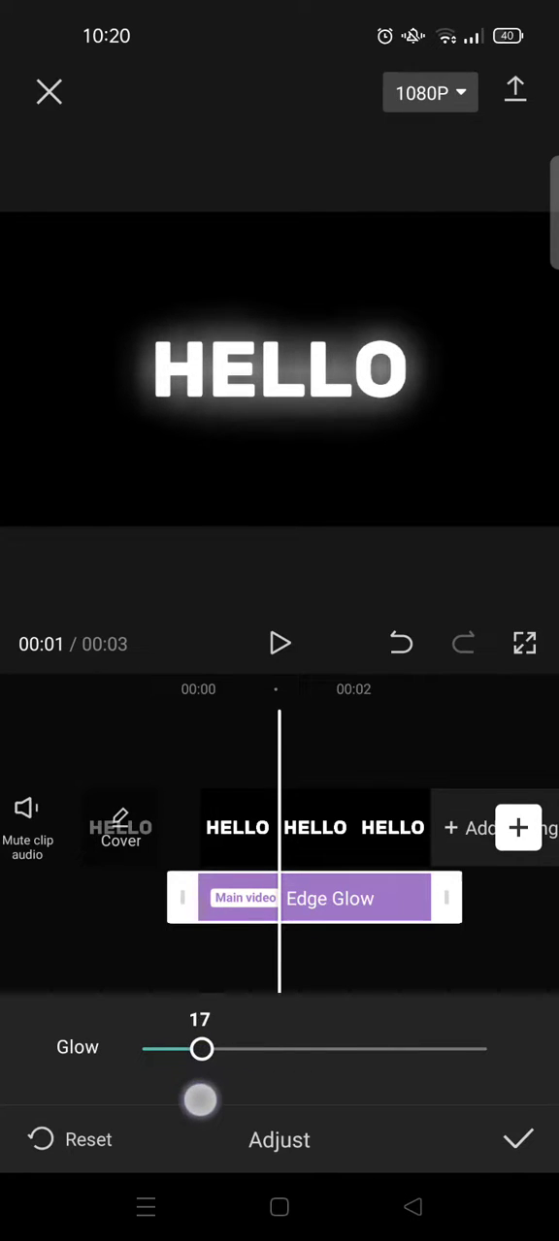
drag(200, 1050, 245, 1049)
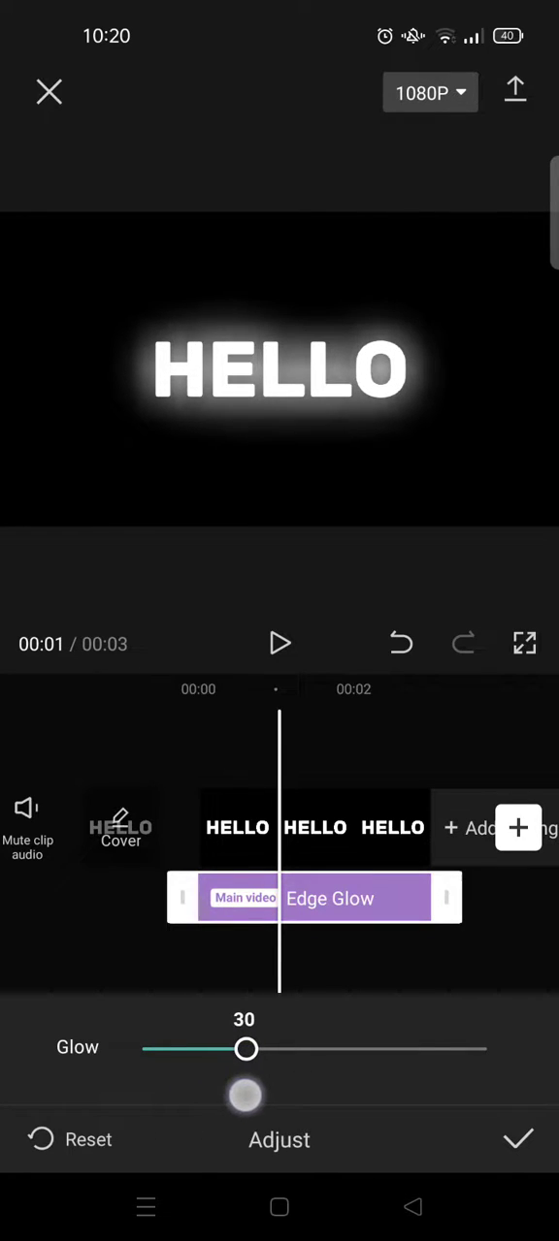